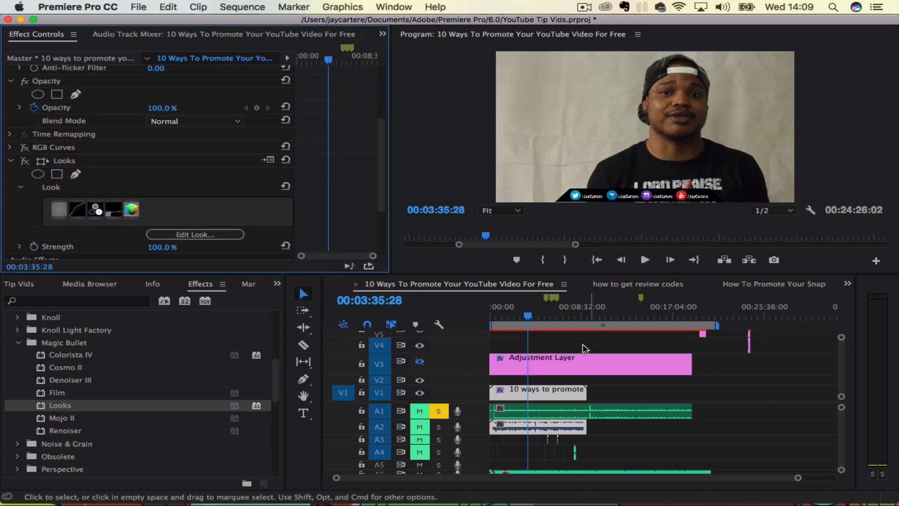
mouse_move(570, 351)
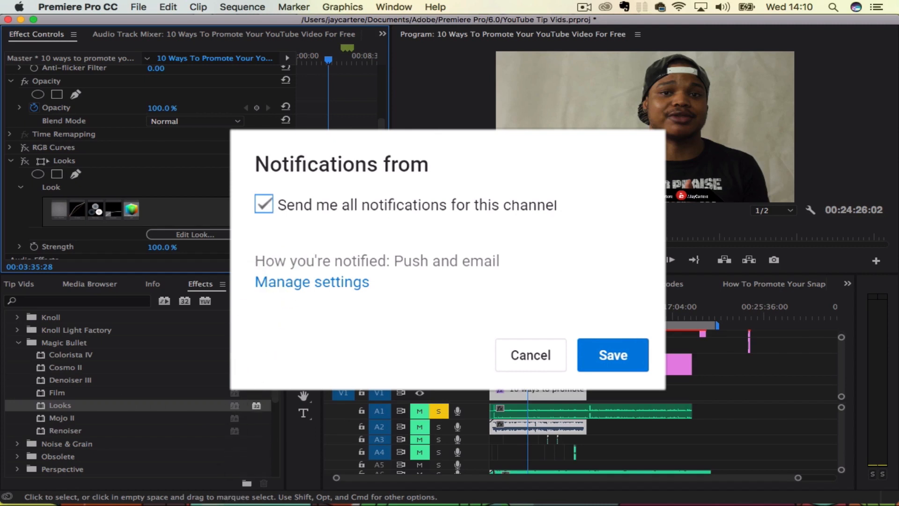
- Zoom the timeline so the talking-head clip fills most of the sequence width
left_click(611, 355)
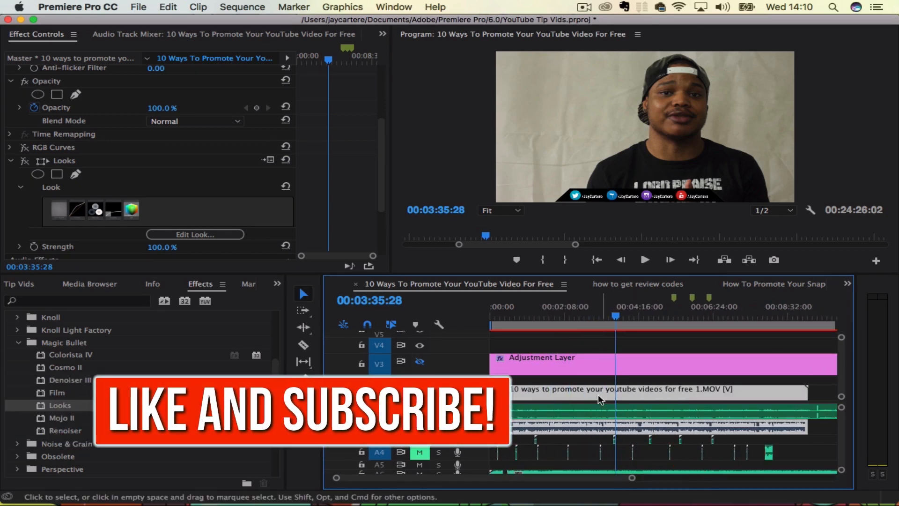
mouse_move(599, 400)
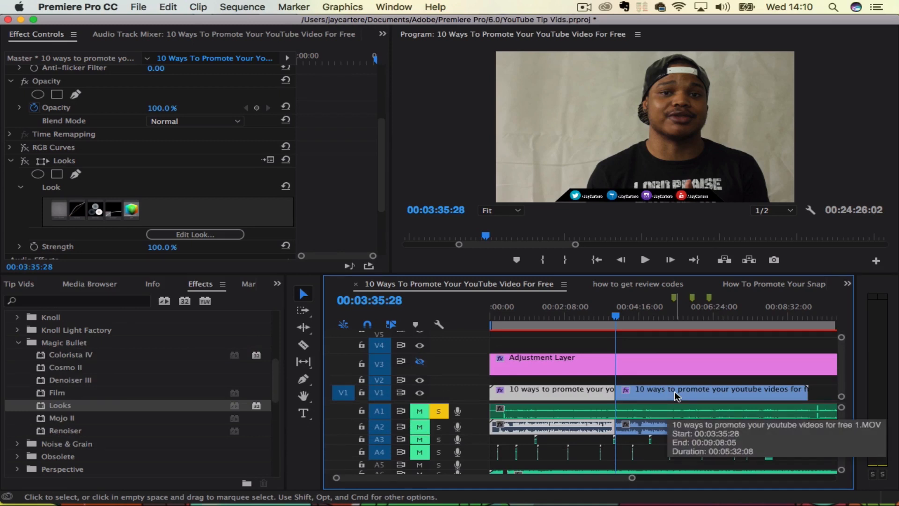
- Add an edit at 00:03:35:28 cutting the V1 clip and its linked audio
key("cmd+k")
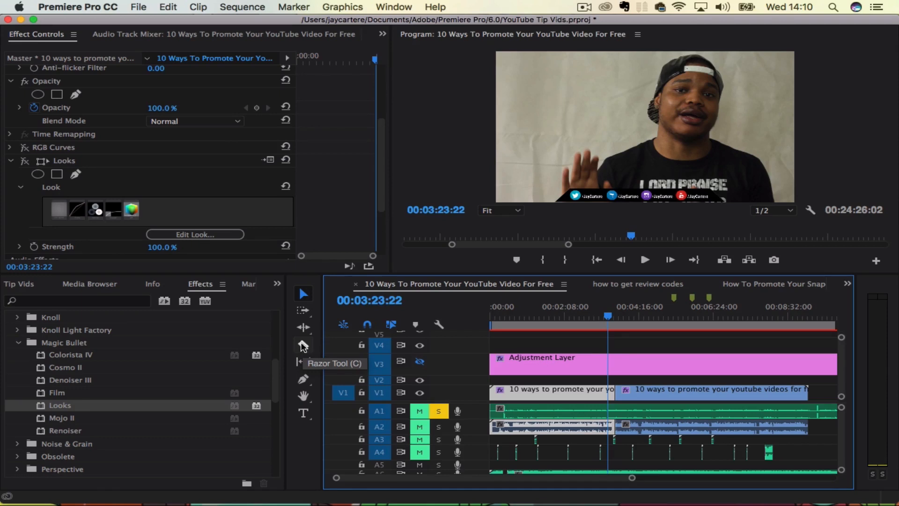
- Undo the earlier cut and razor the clip and its audio near 00:04:16 instead
key("cmd+z")
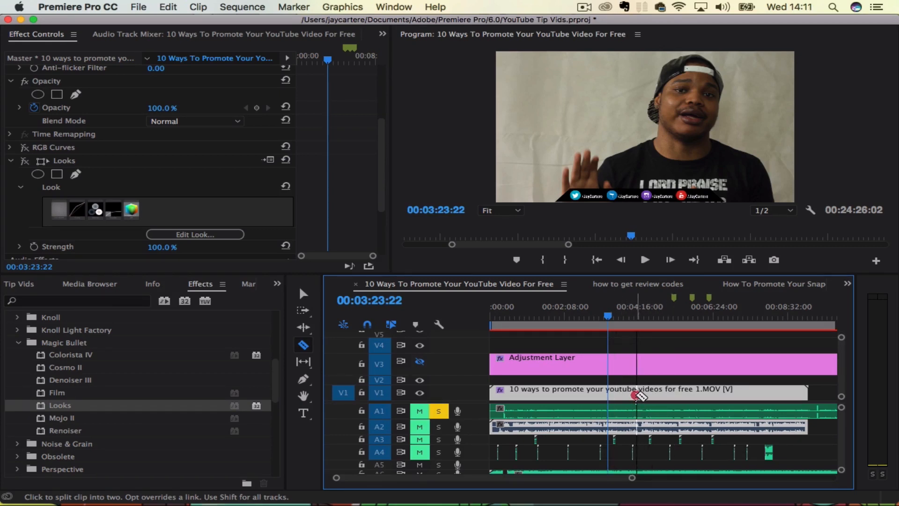
left_click(634, 389)
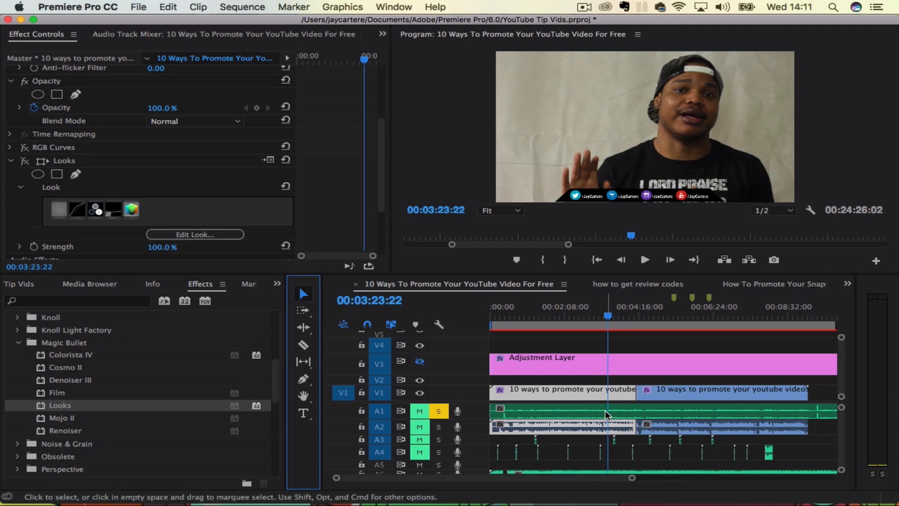
mouse_move(602, 413)
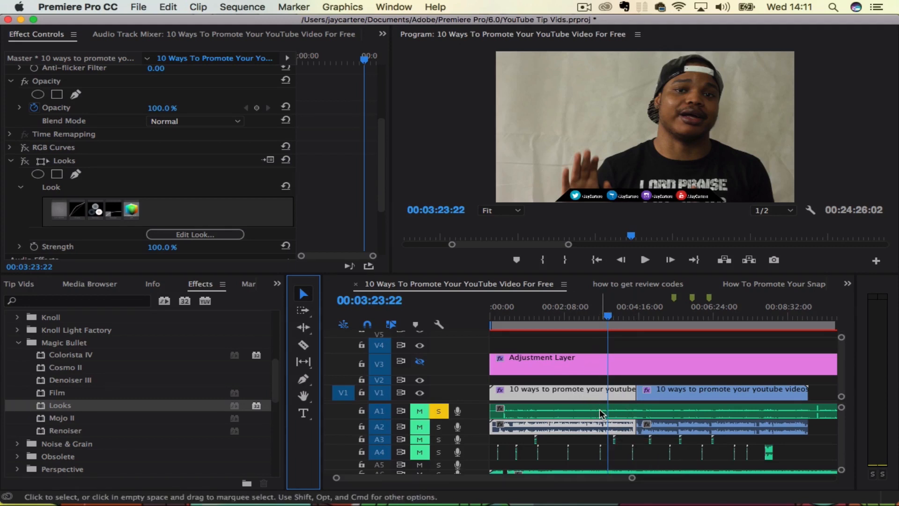
- Select the clip pieces and add an edit at 00:06:12:16, leaving three pieces
left_click(551, 410)
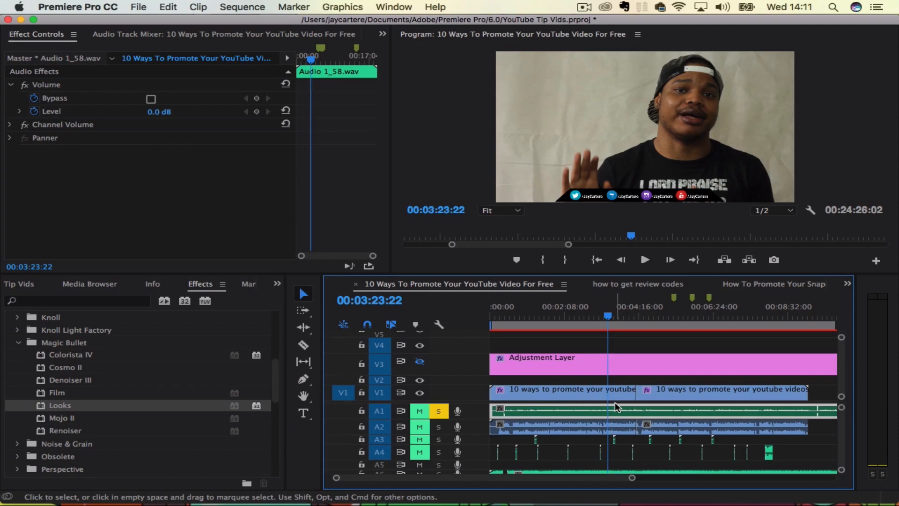
key("cmd+k")
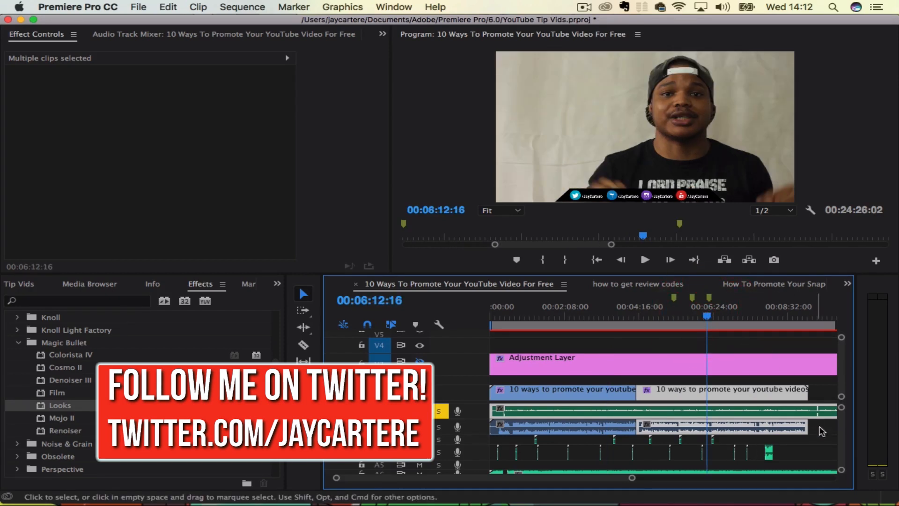
key("cmd+k")
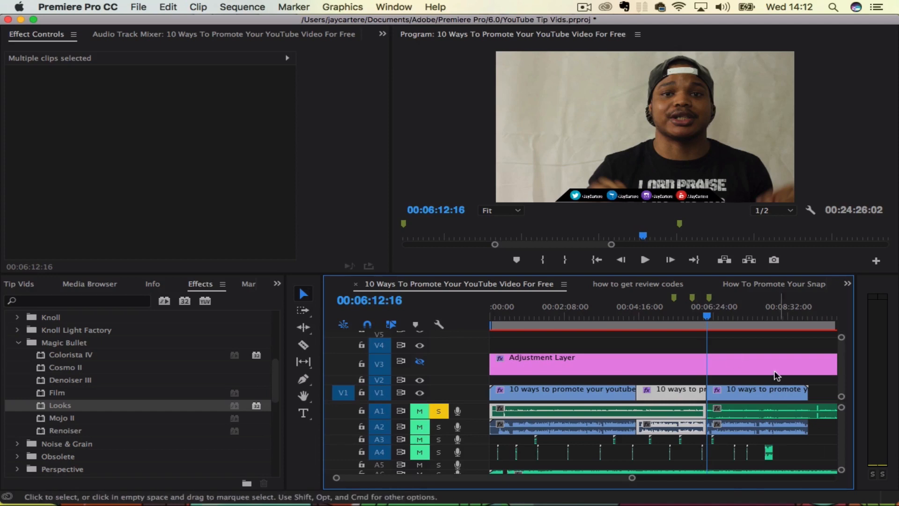
mouse_move(770, 435)
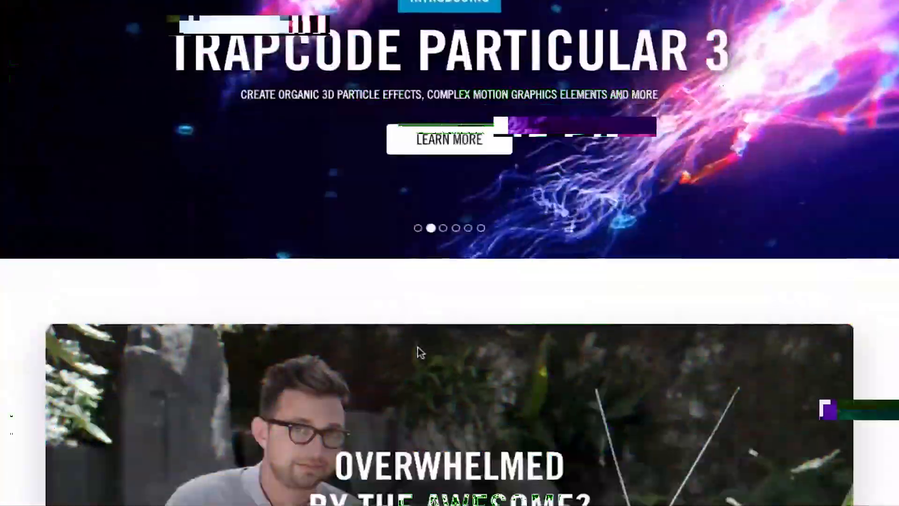
- Scroll through the Universe 2.1 product page down to its Motion Graphics section
scroll("down", 3)
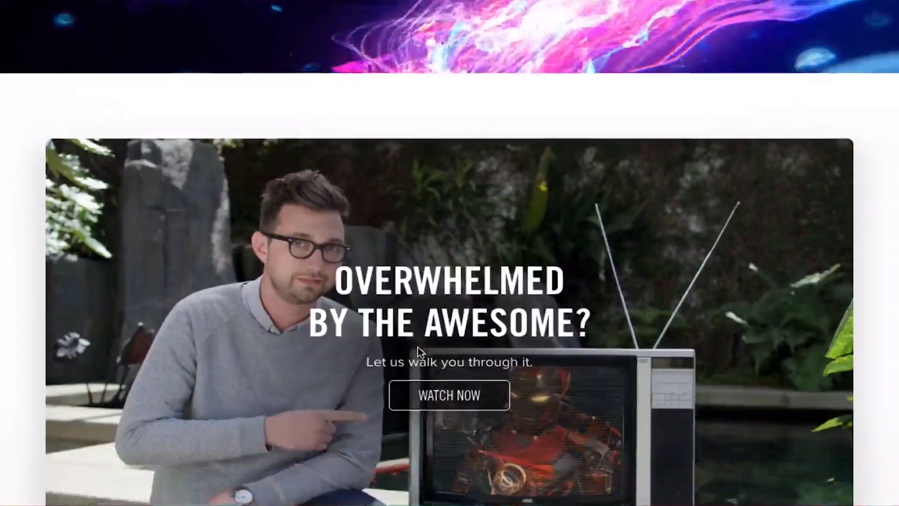
scroll("down", 3)
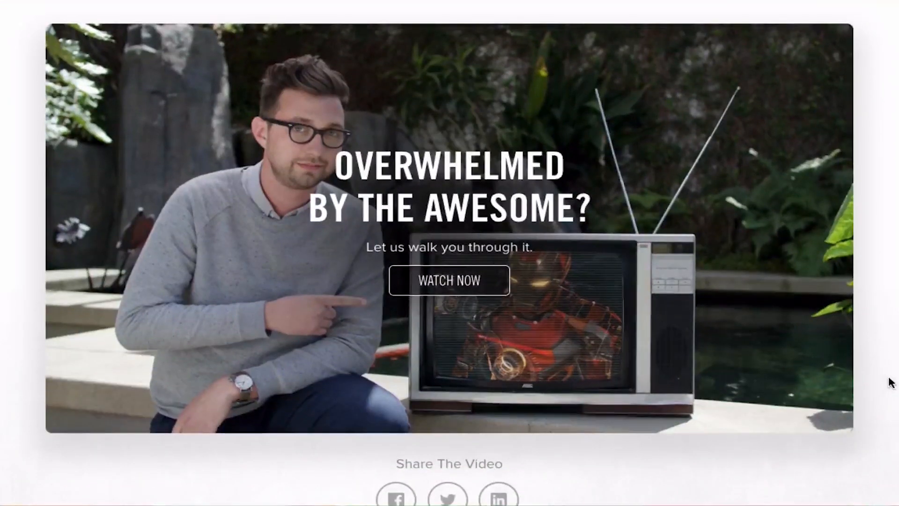
scroll("up", 3)
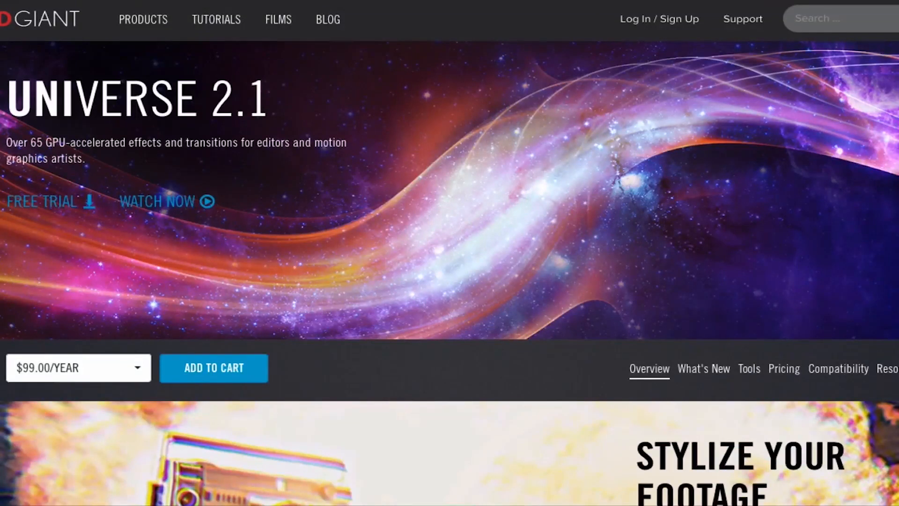
scroll("down", 3)
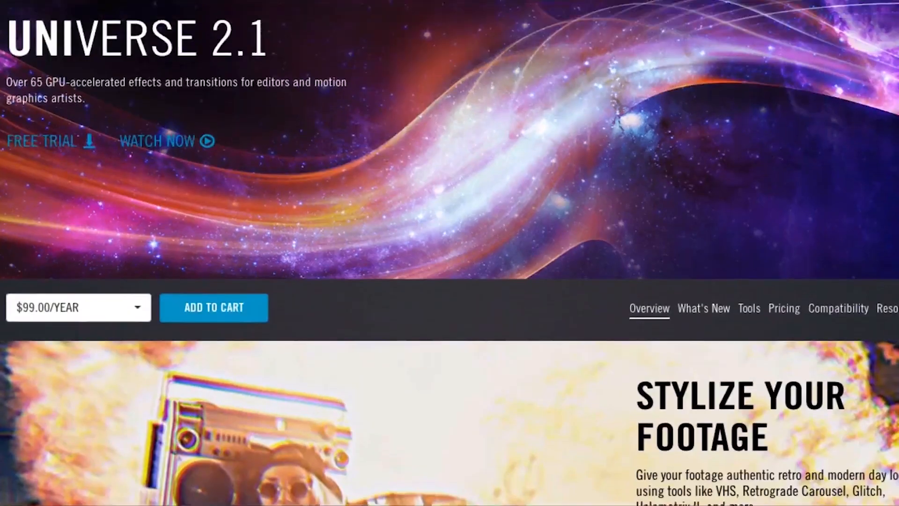
scroll("down", 3)
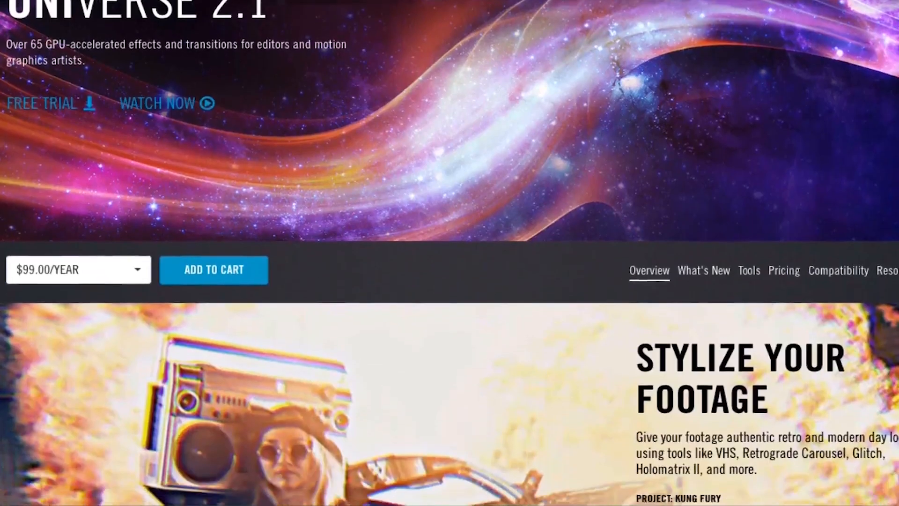
scroll("down", 3)
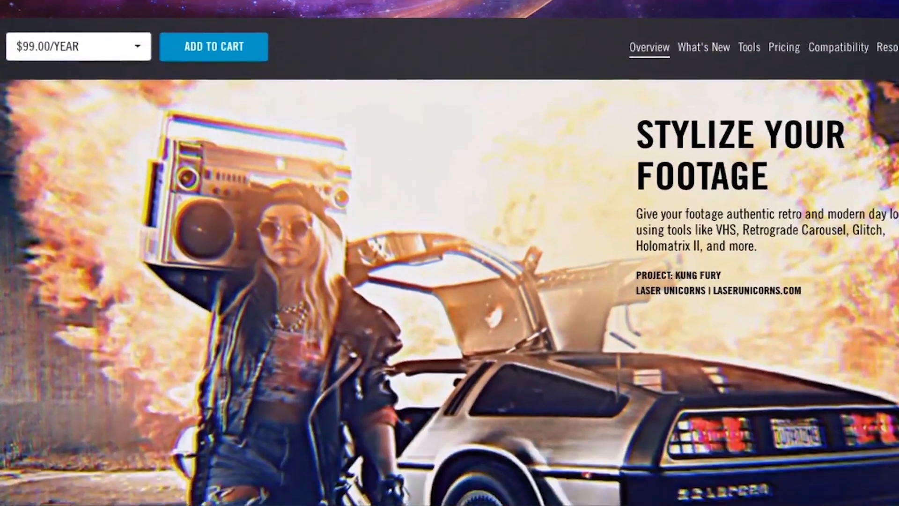
scroll("down", 3)
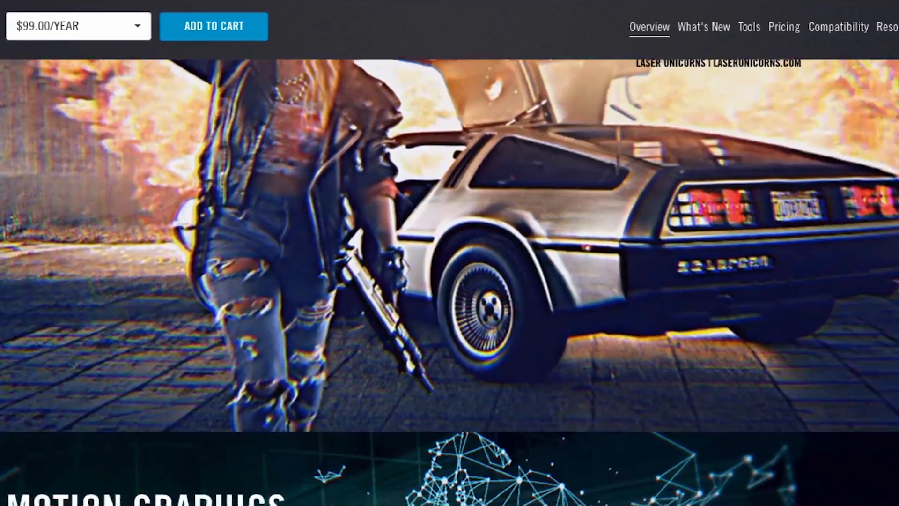
scroll("down", 3)
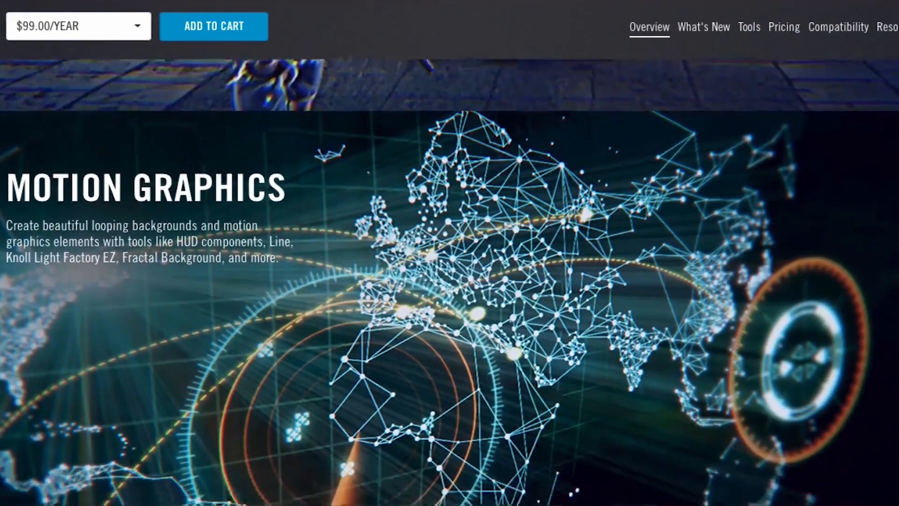
scroll("down", 3)
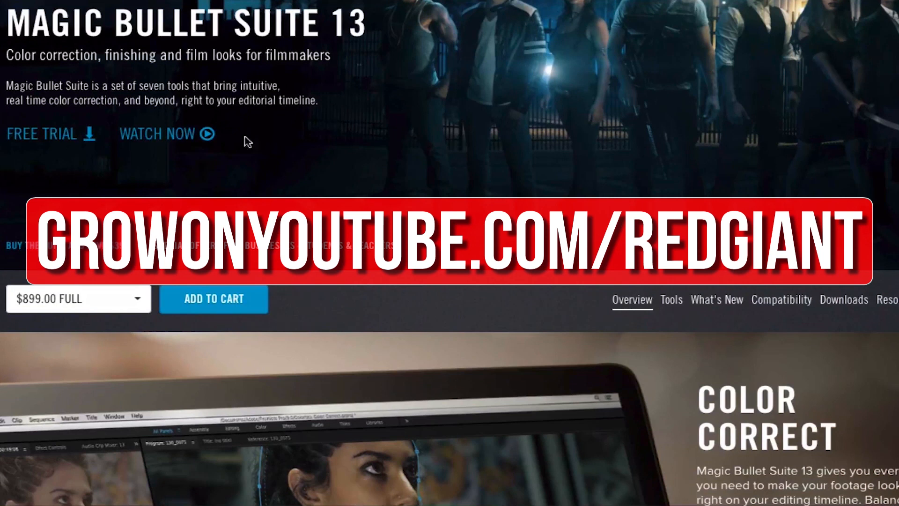
mouse_move(69, 142)
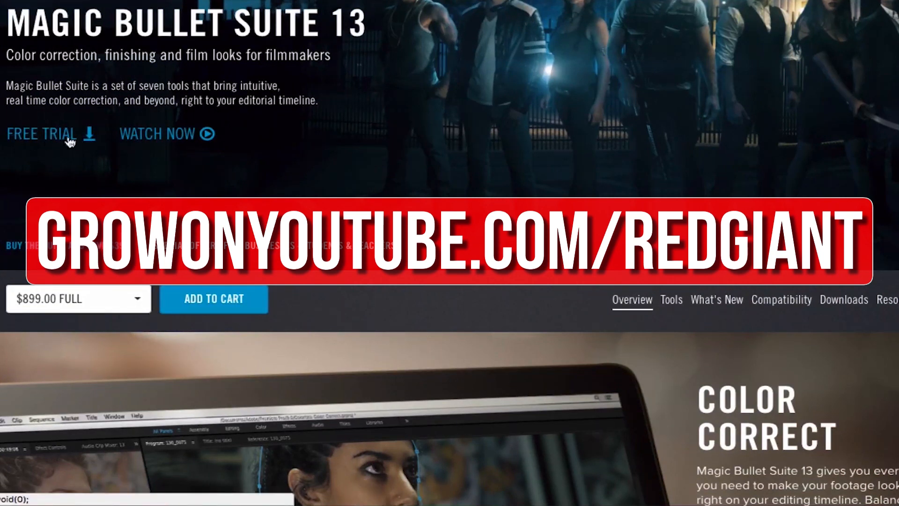
- Scroll the products listing down to Magic Bullet Looks, Denoiser III and Colorista IV
scroll("down", 3)
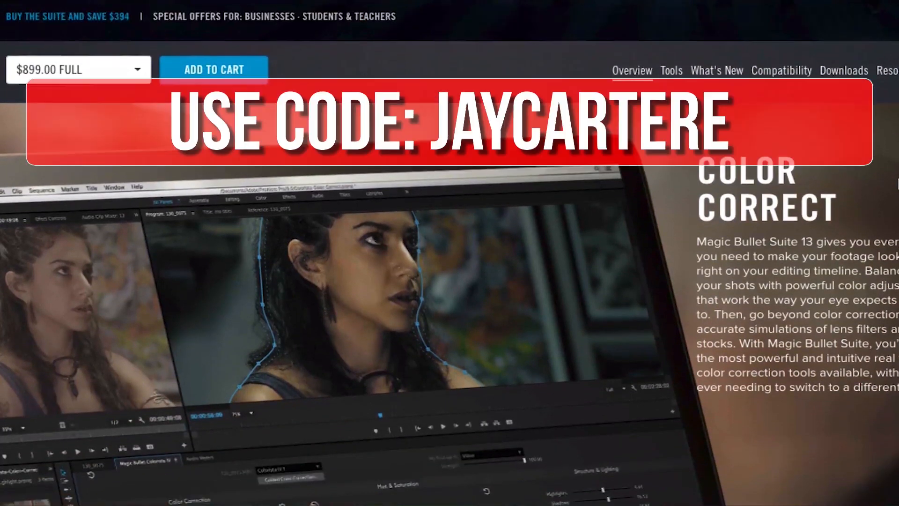
scroll("down", 3)
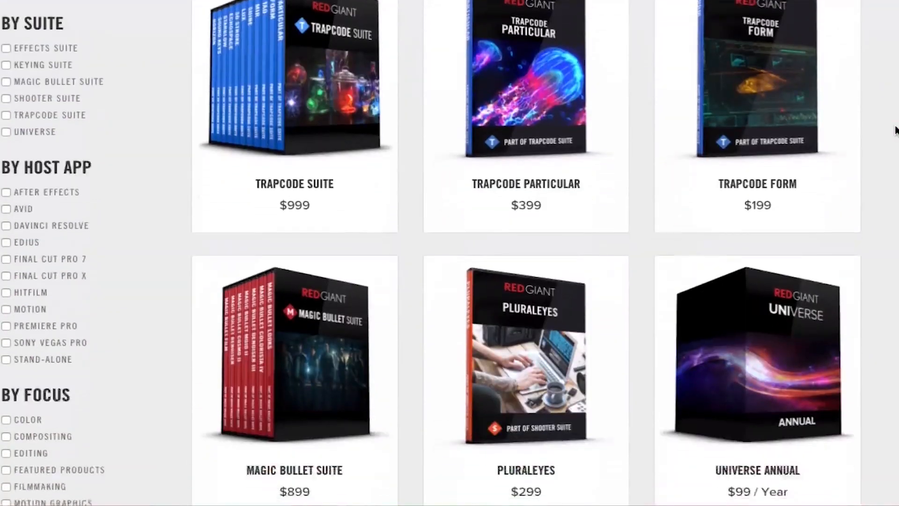
scroll("down", 3)
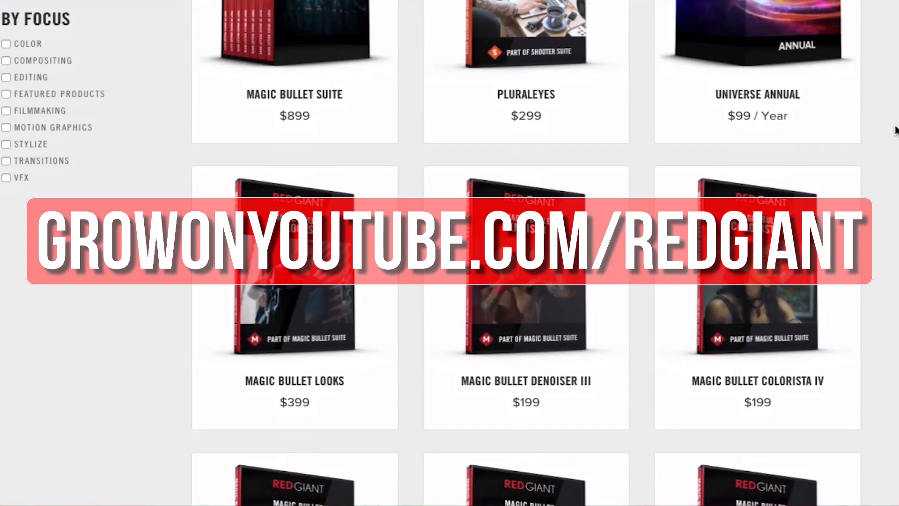